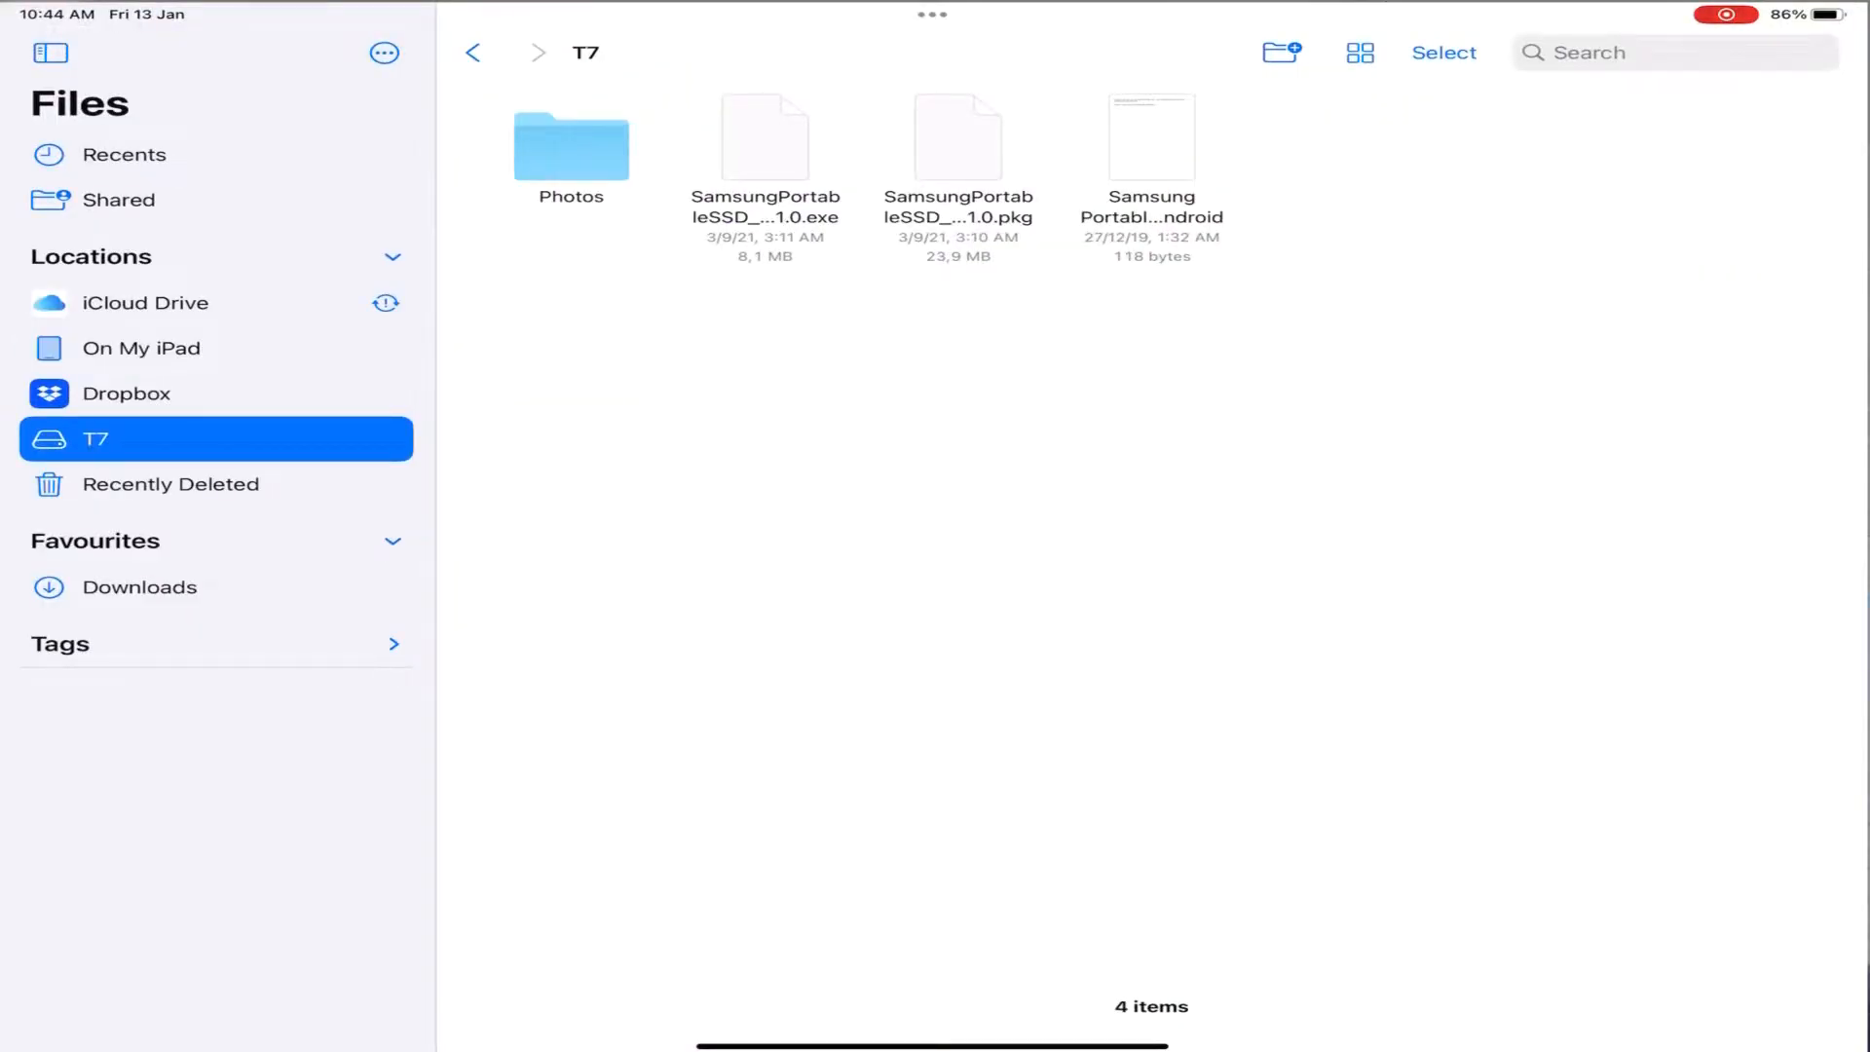
Step: Enter the Photos folder at the top level of the T7 drive
double_click(571, 140)
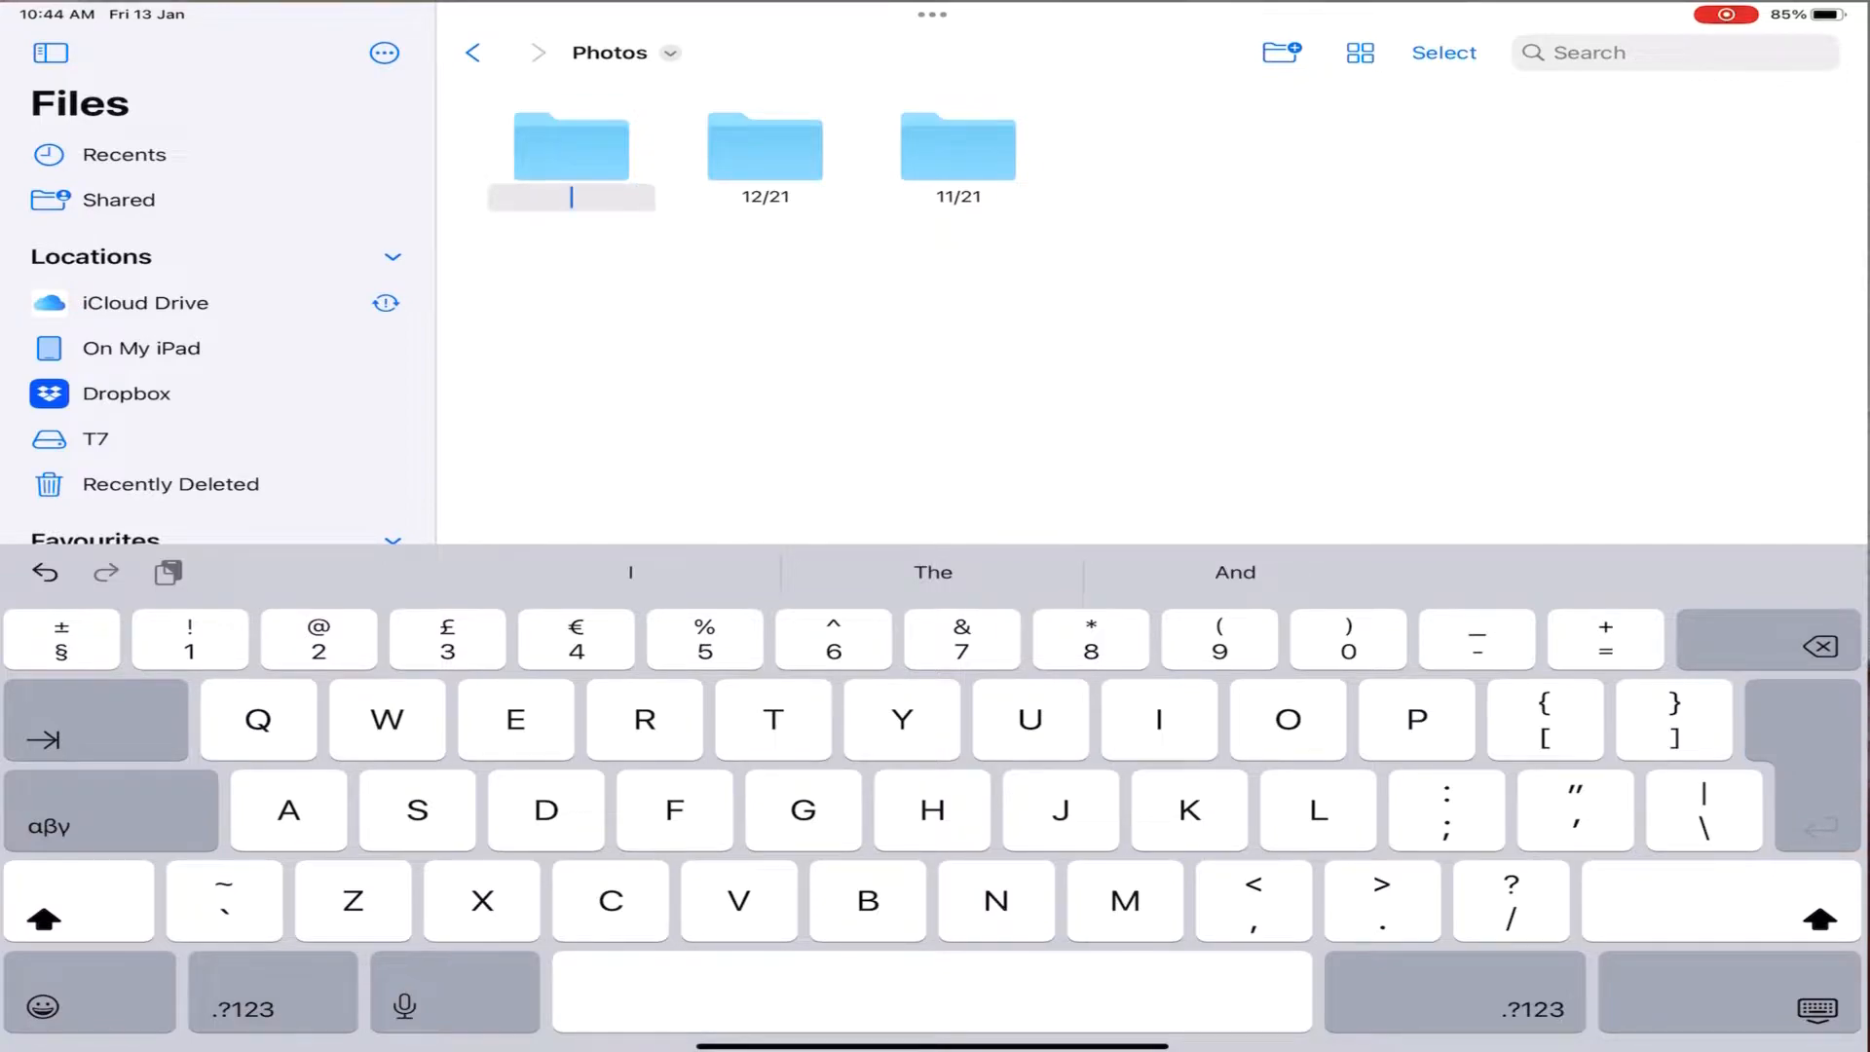
Step: Name the newly created folder 'Photos' inside T7's Photos folder
type("Ph")
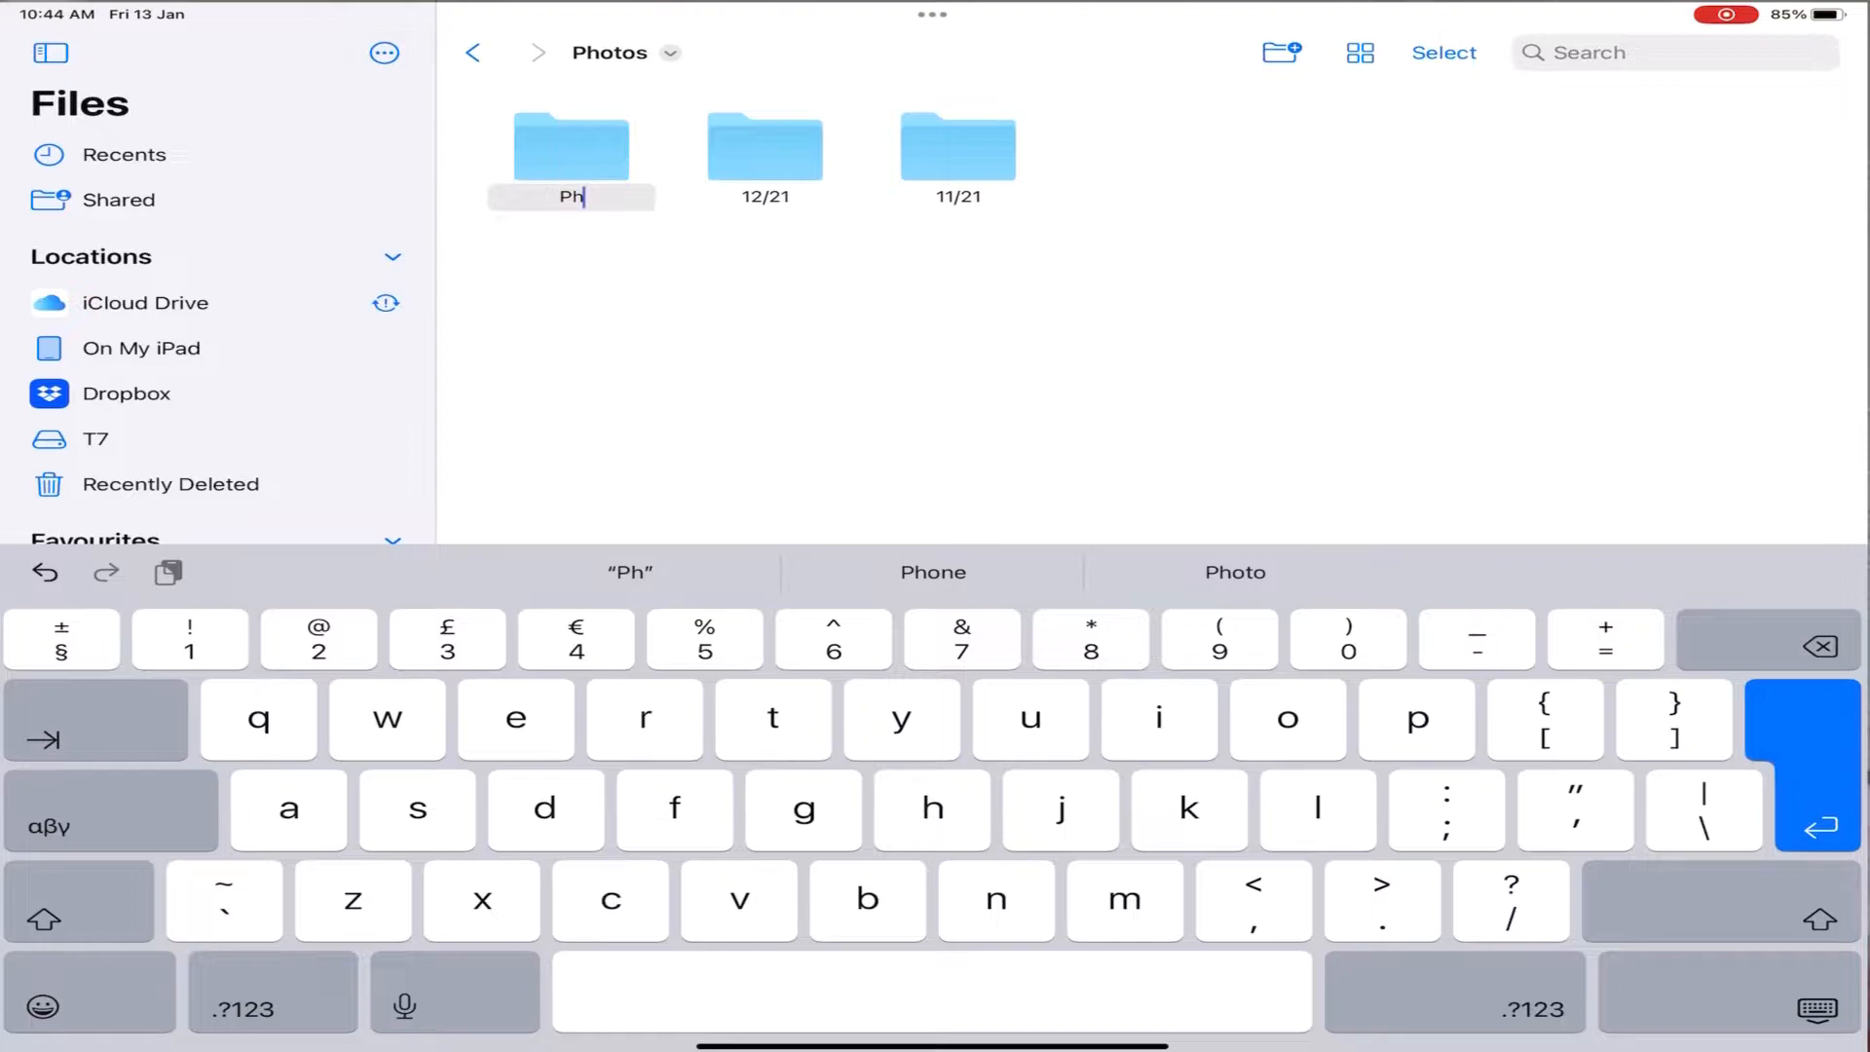
type("oto")
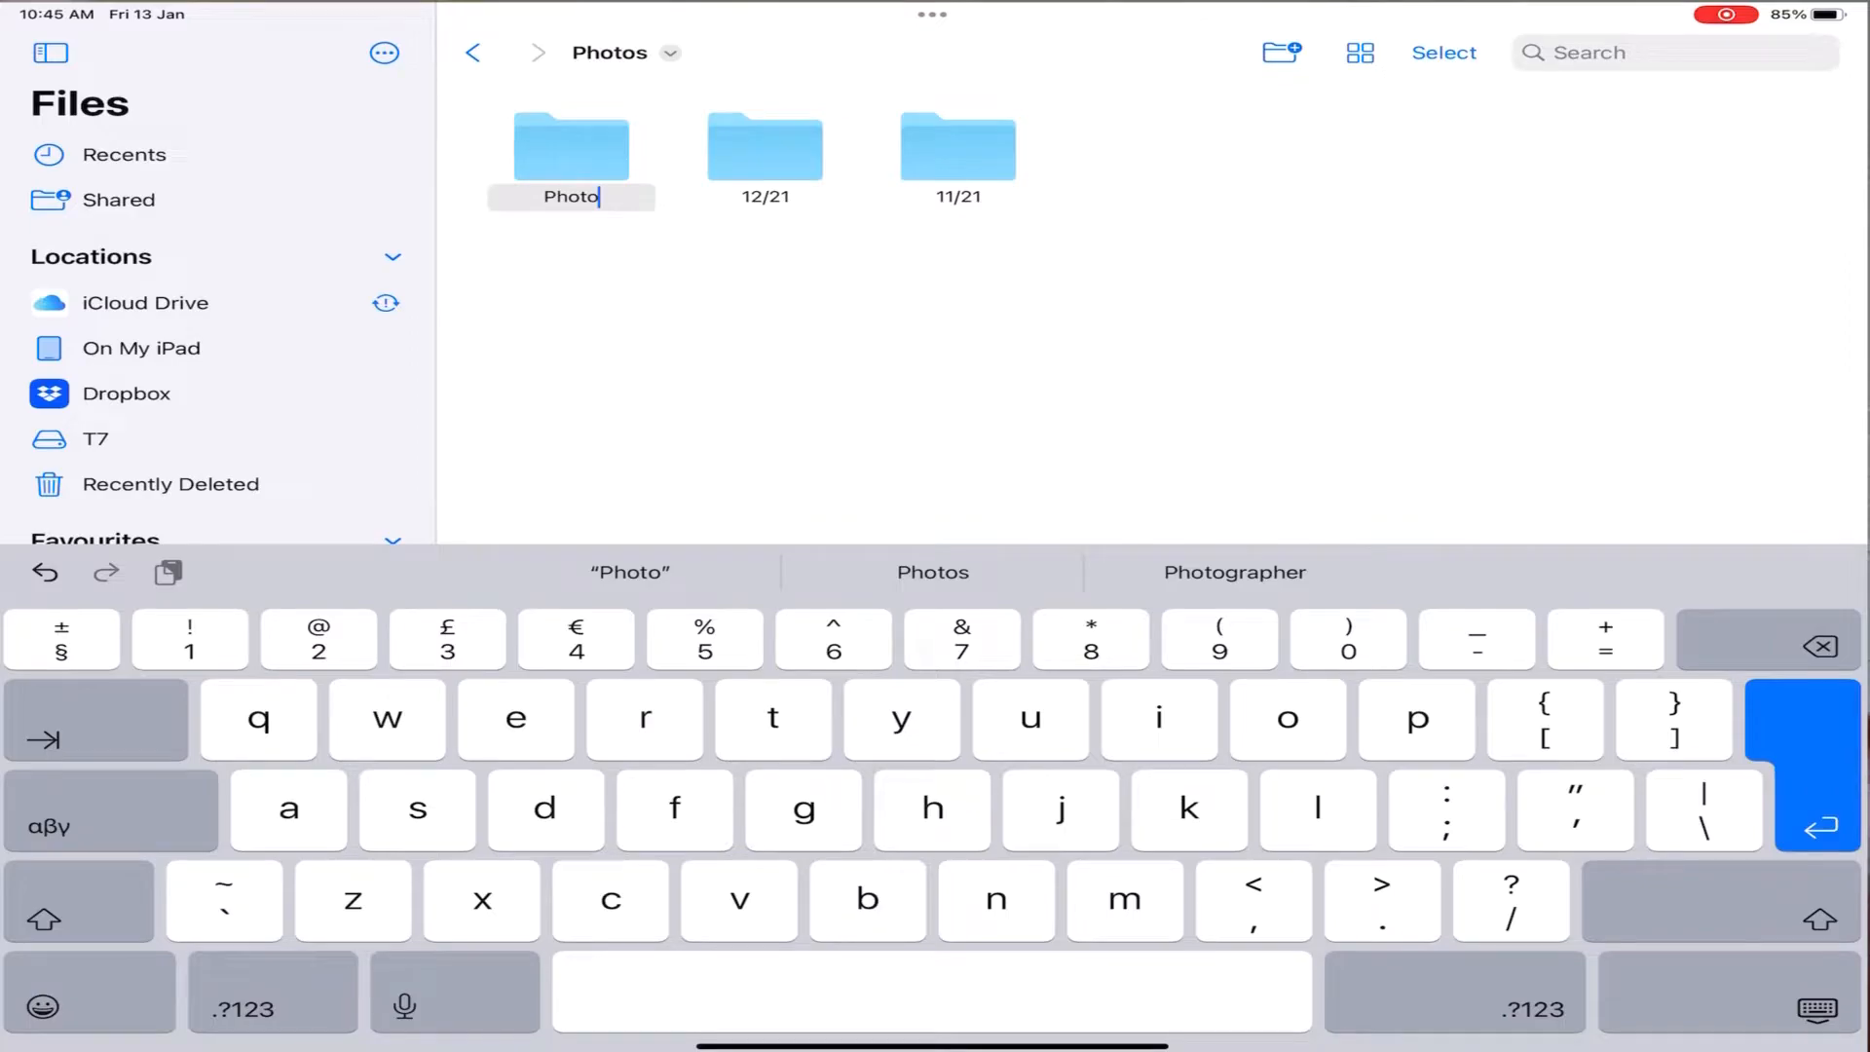
type("s")
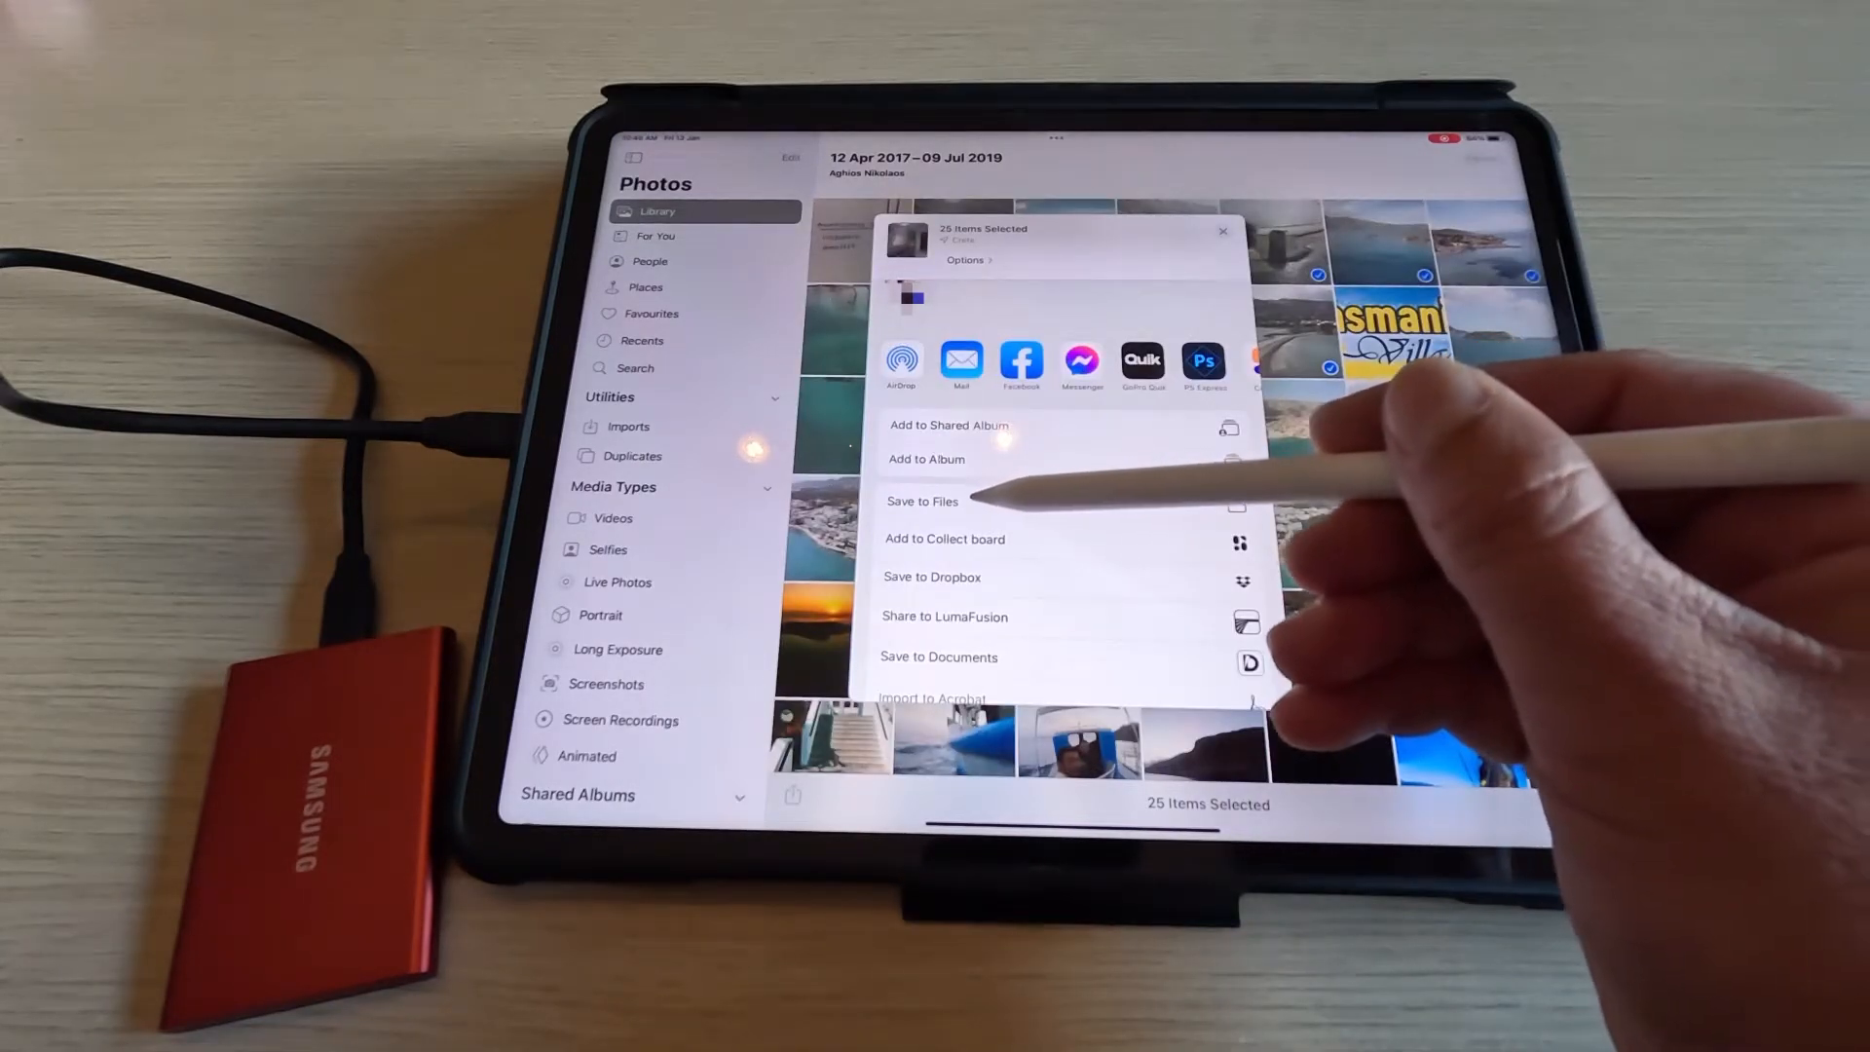
Step: Choose Save to Files from the share sheet for the 25 selected items
left_click(923, 503)
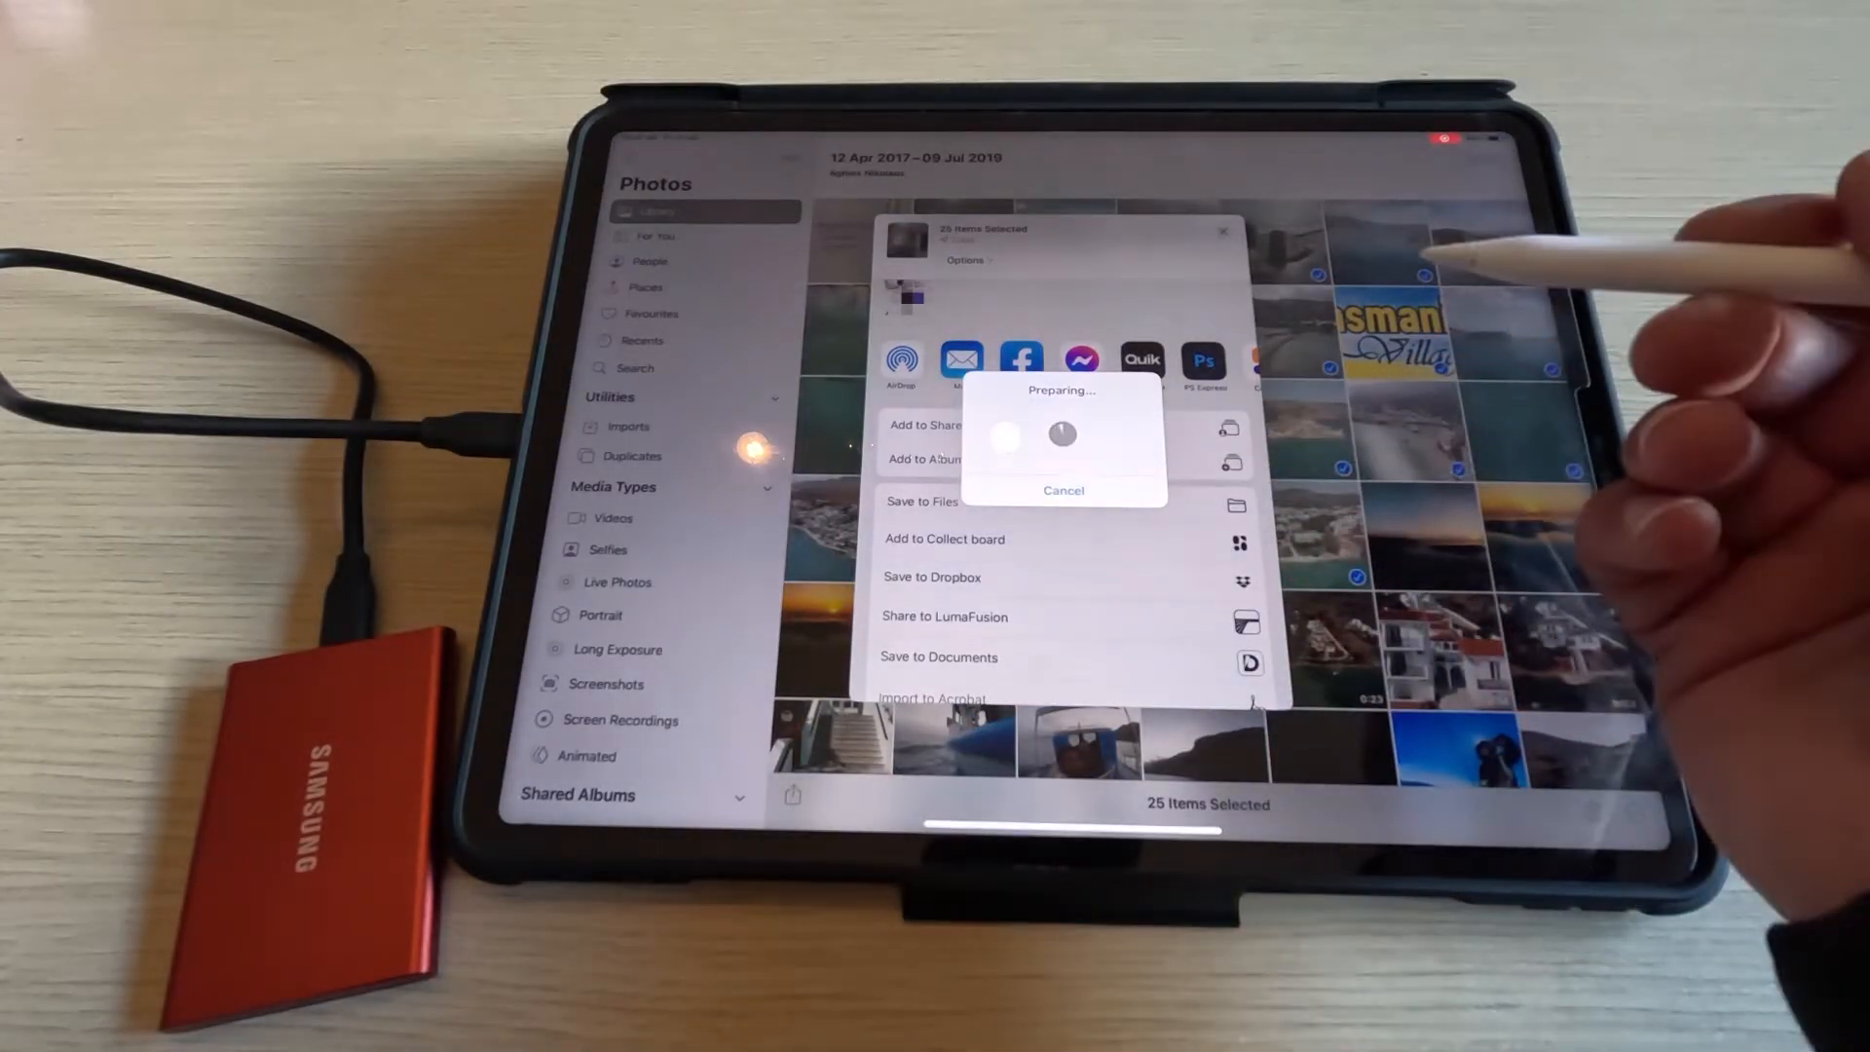
left_click(921, 502)
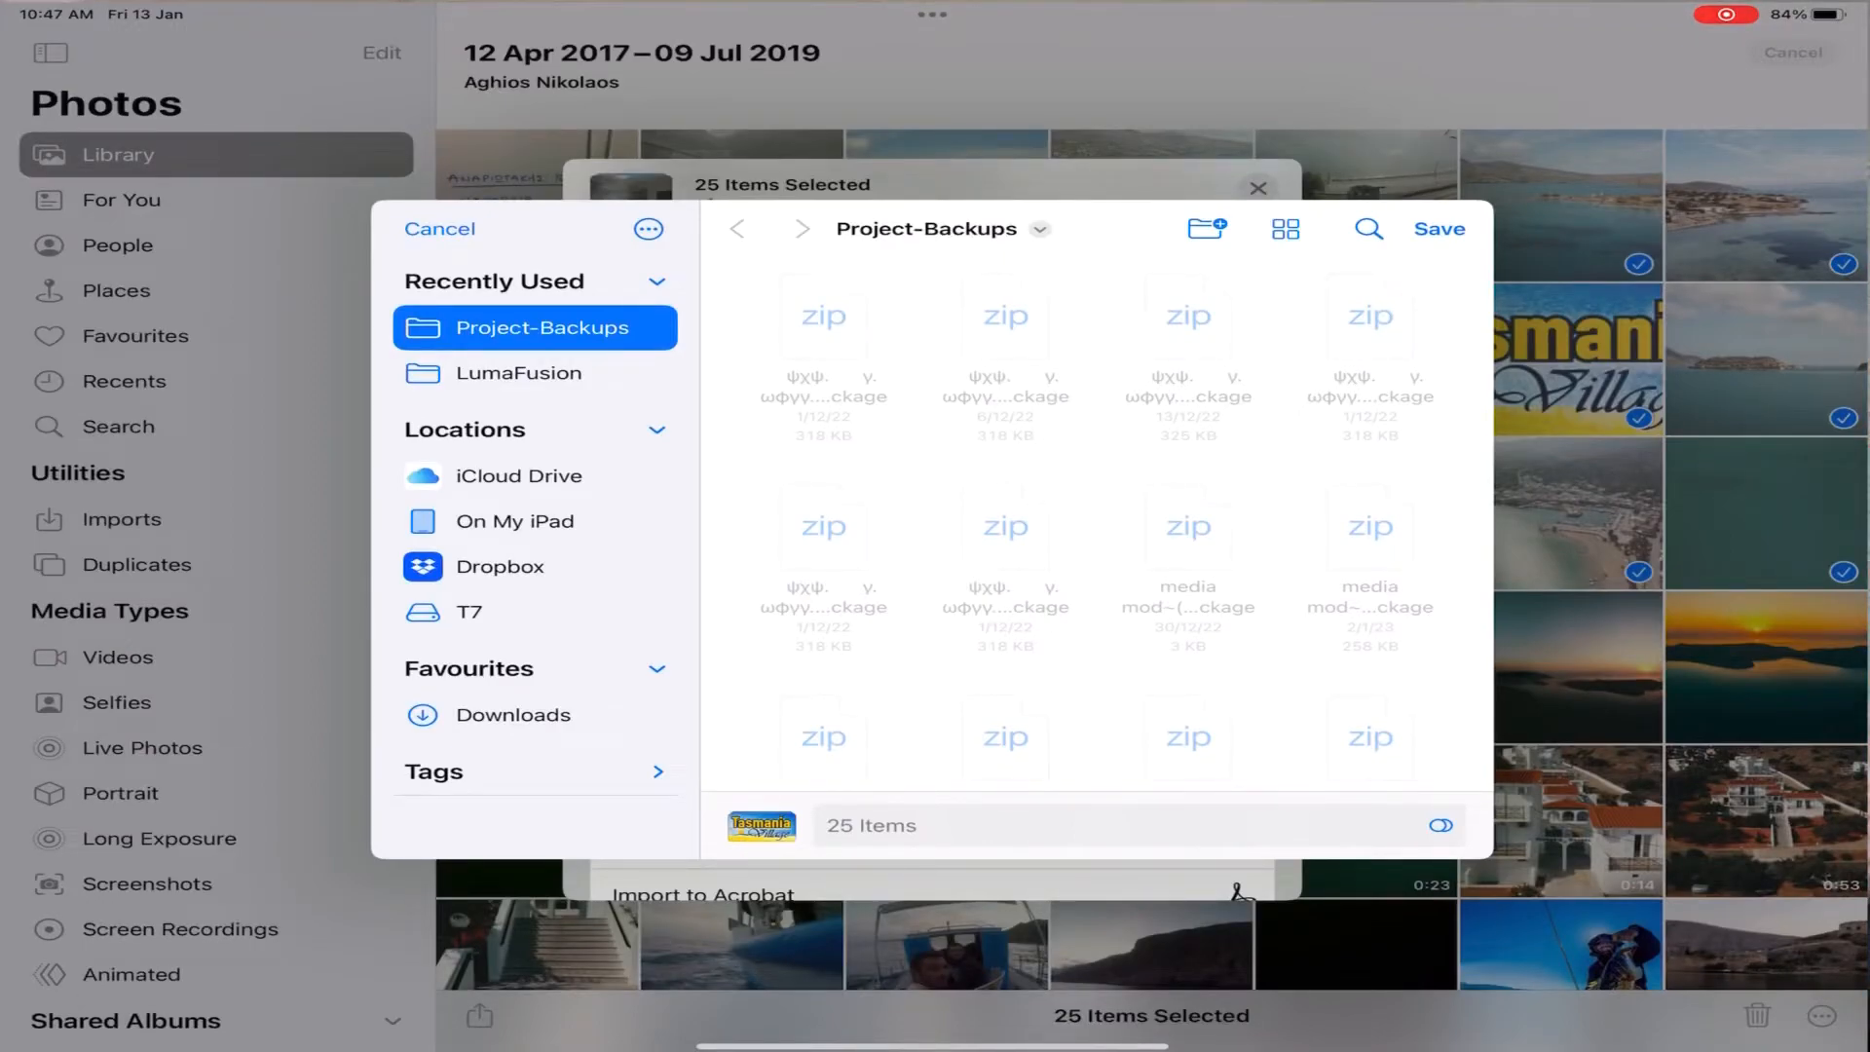
Step: Navigate the save sheet to T7 > Photos > Photos as the destination for the 25 items
left_click(470, 612)
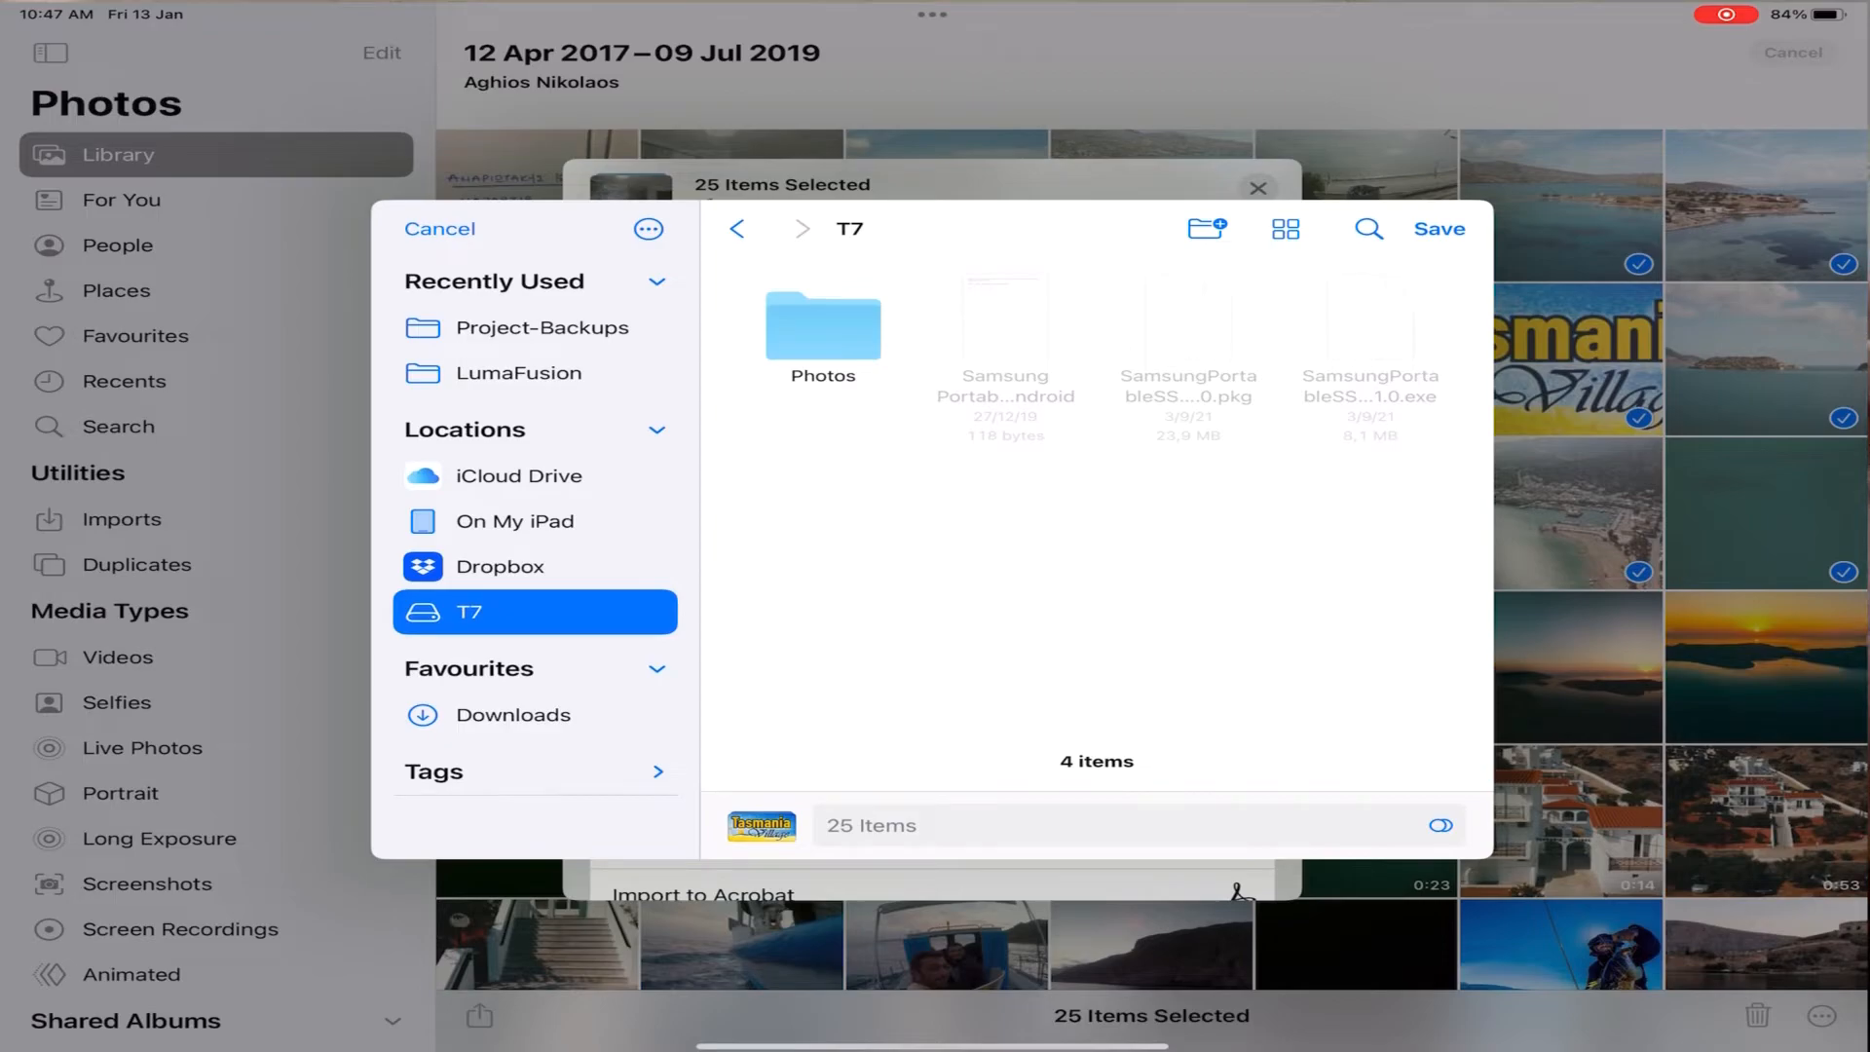
double_click(821, 327)
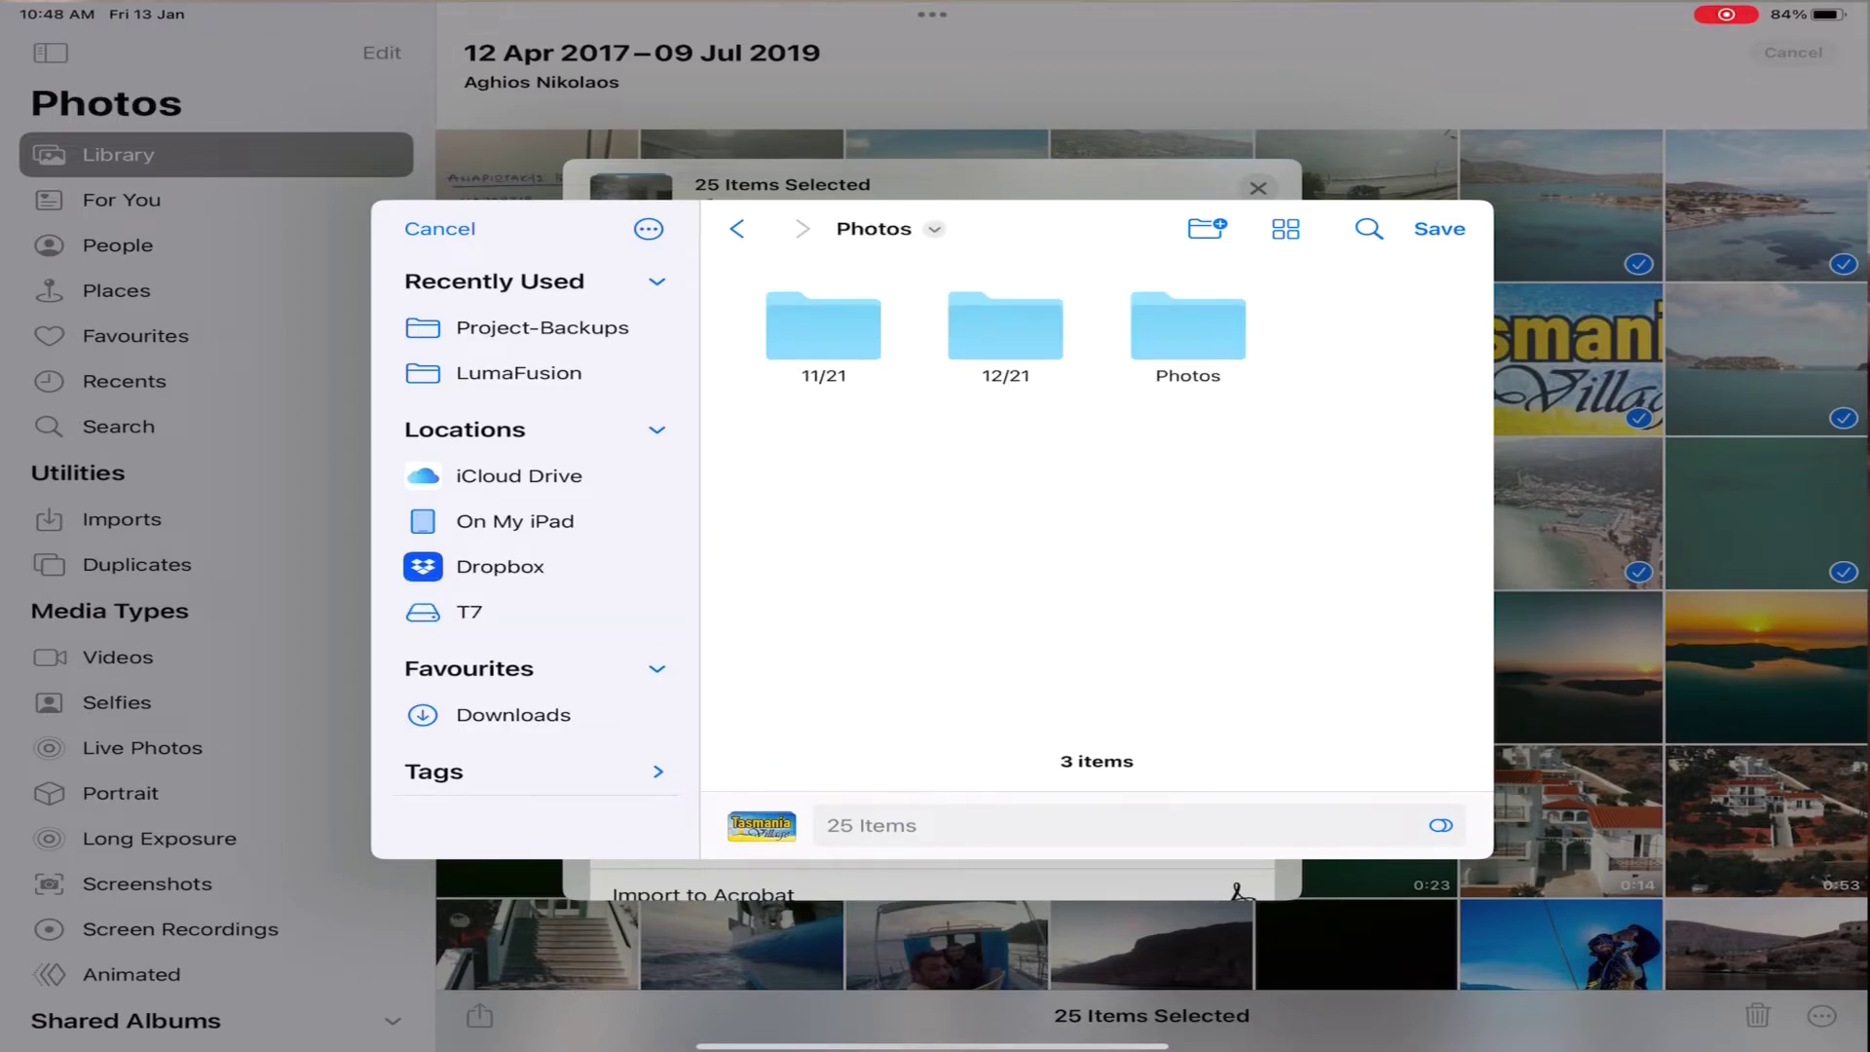
double_click(1182, 327)
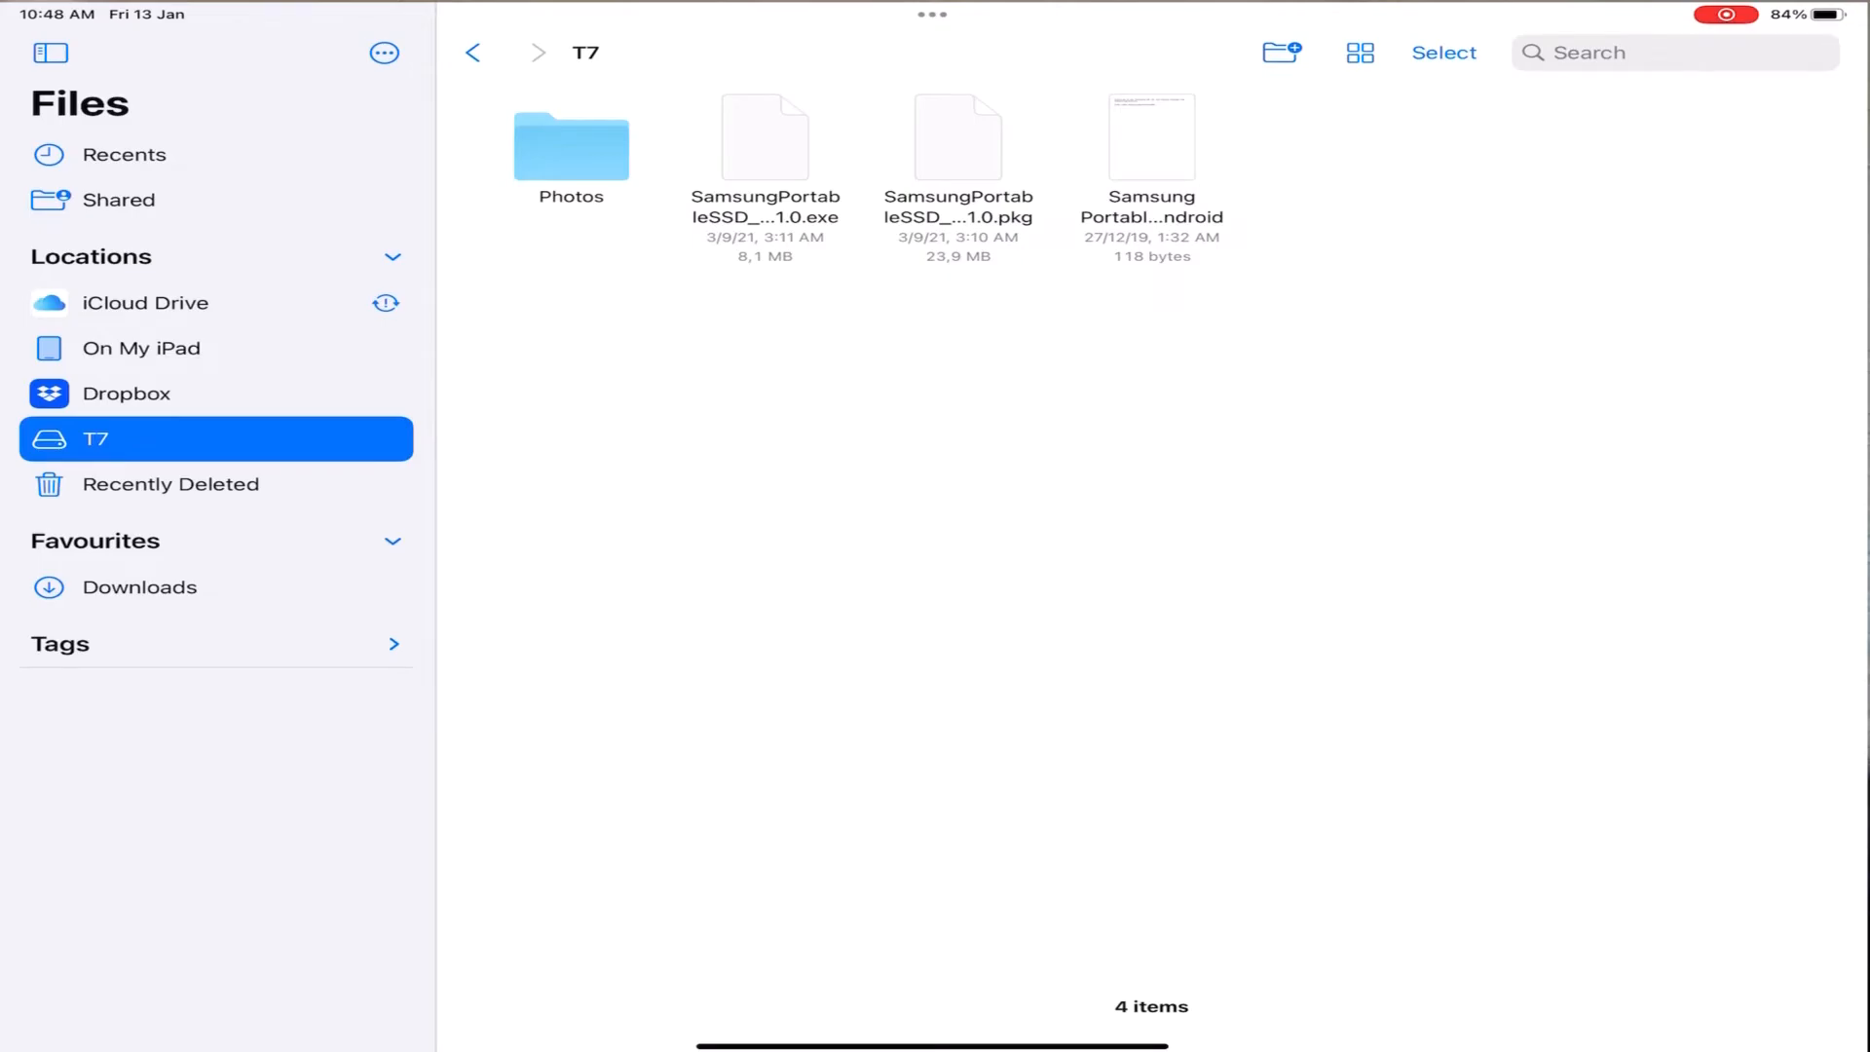
Step: Drill into T7's Photos then inner Photos folder to verify the 25 copied files
double_click(571, 146)
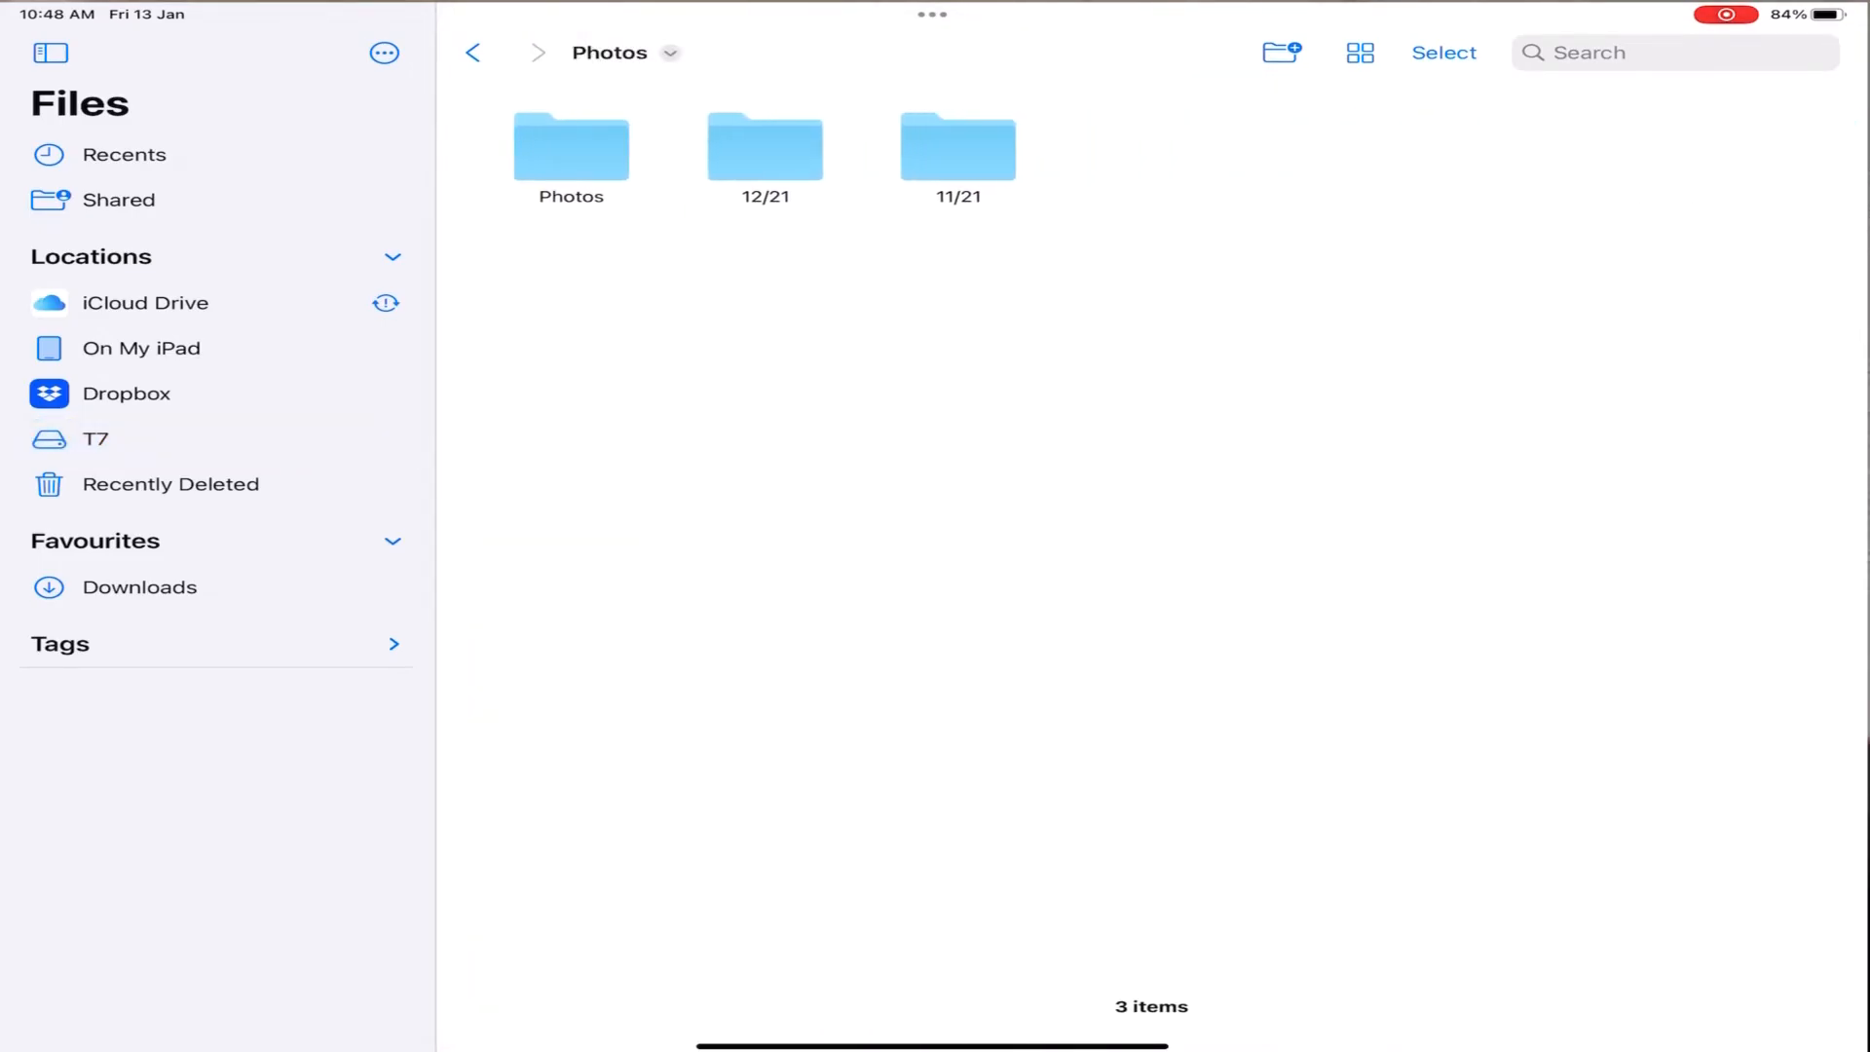
double_click(571, 146)
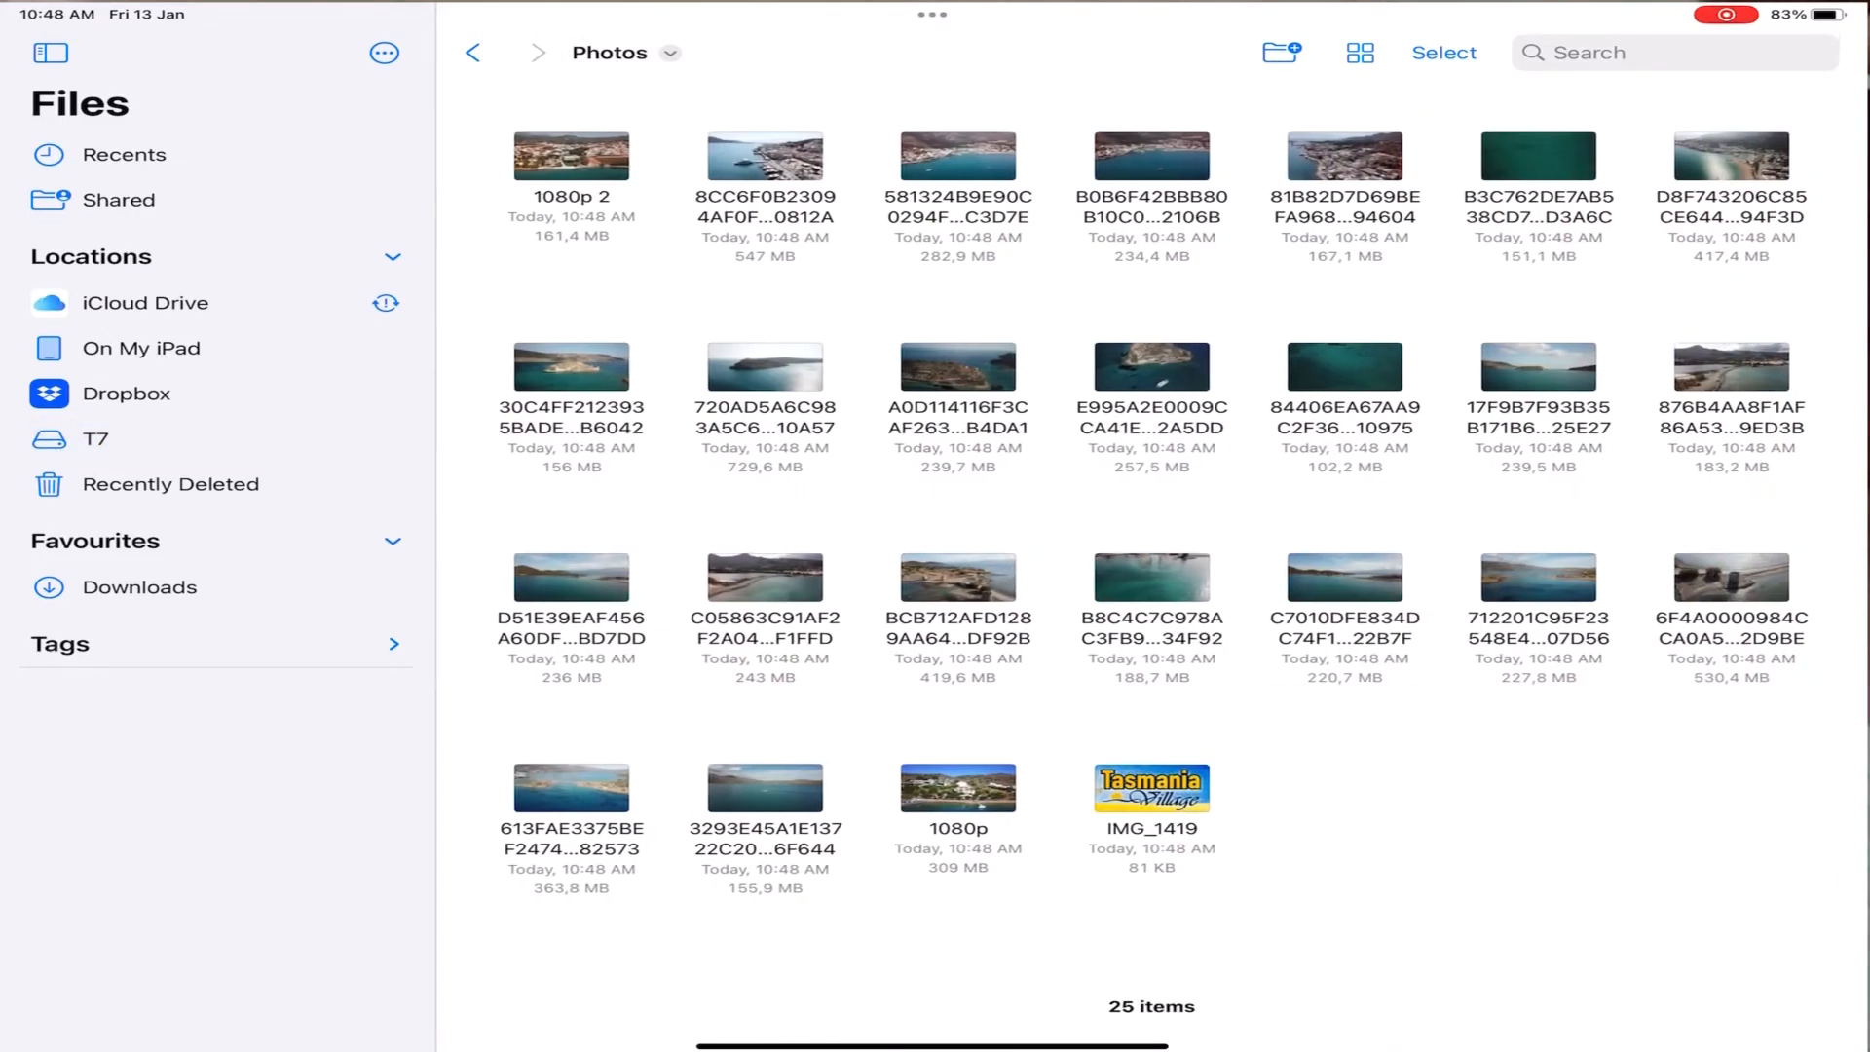